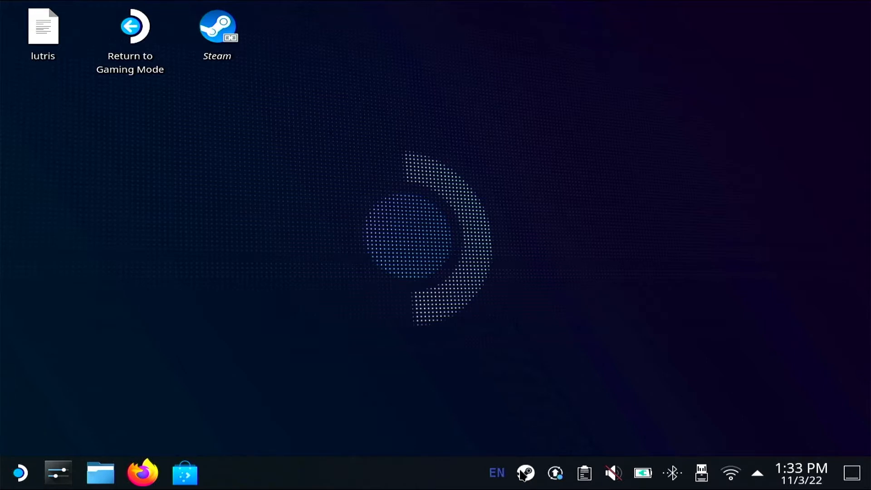
Launch the Steam client from the desktop and go to the game library
{"action": "double_click", "coordinate": [217, 27]}
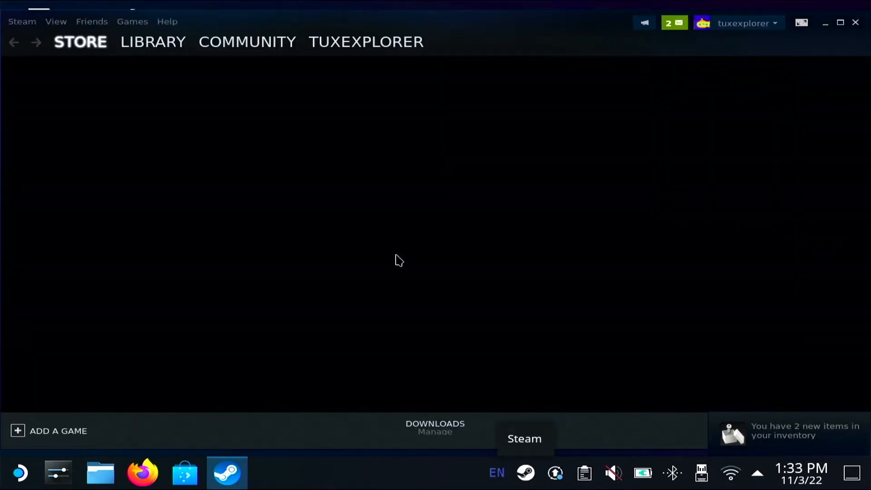
{"action": "left_click", "coordinate": [152, 42]}
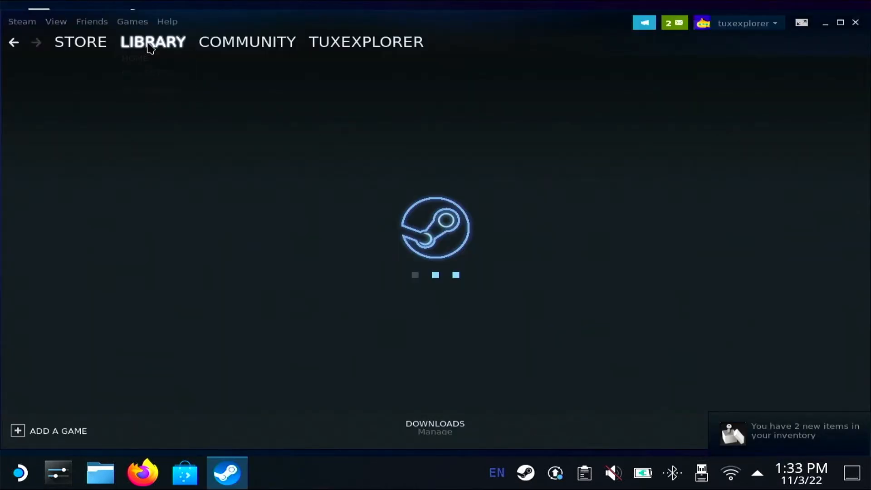
{"action": "mouse_move", "coordinate": [169, 125]}
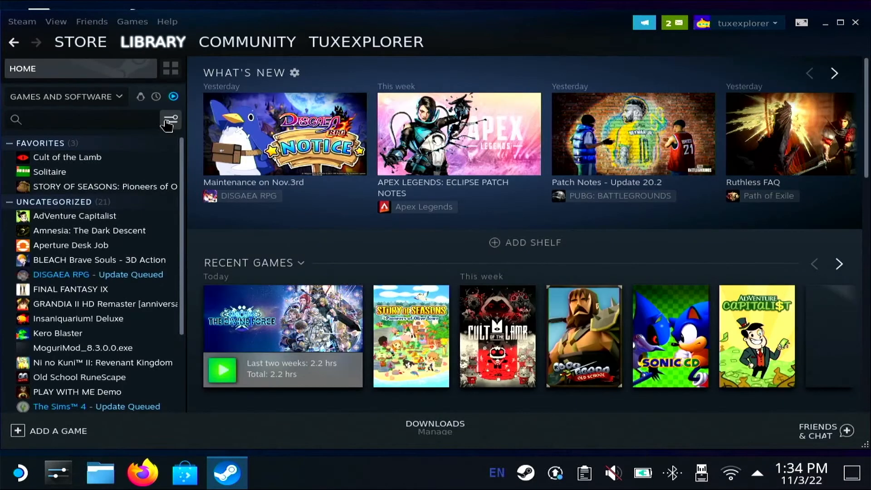
Find Solitaire in Recent Games and check its shortcut properties briefly
{"action": "left_click", "coordinate": [839, 264]}
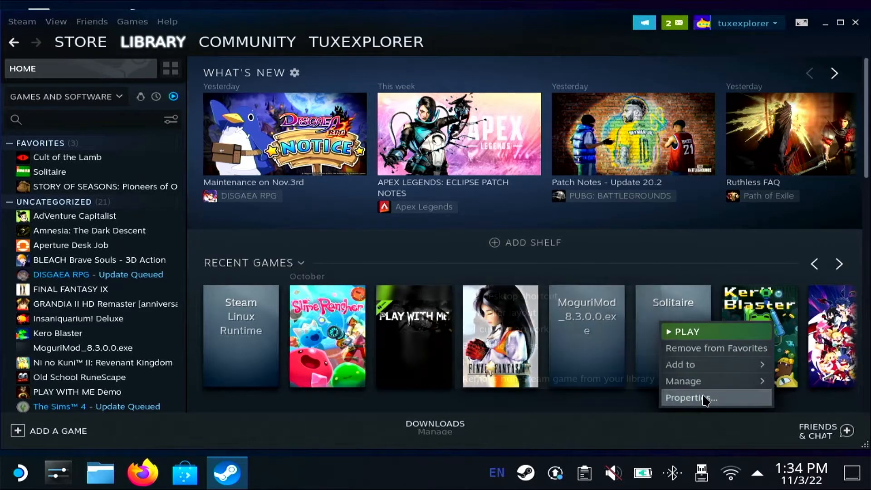
{"action": "left_click", "coordinate": [691, 397]}
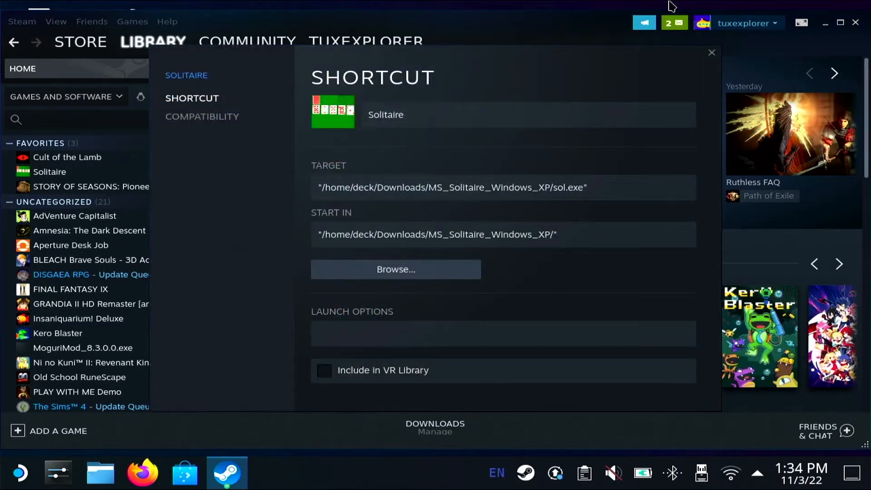
{"action": "left_click", "coordinate": [711, 53]}
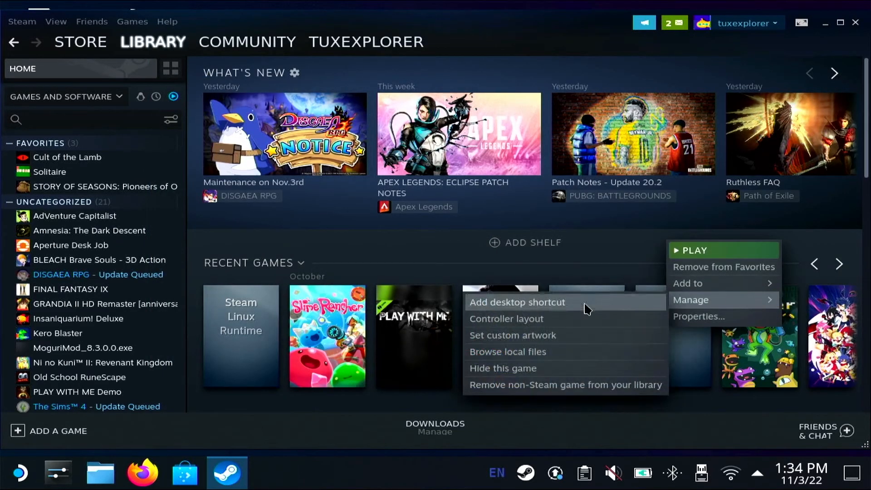
Start custom artwork for Solitaire and browse the picker to /home/deck/Documents for solitaire.png
{"action": "left_click", "coordinate": [512, 335]}
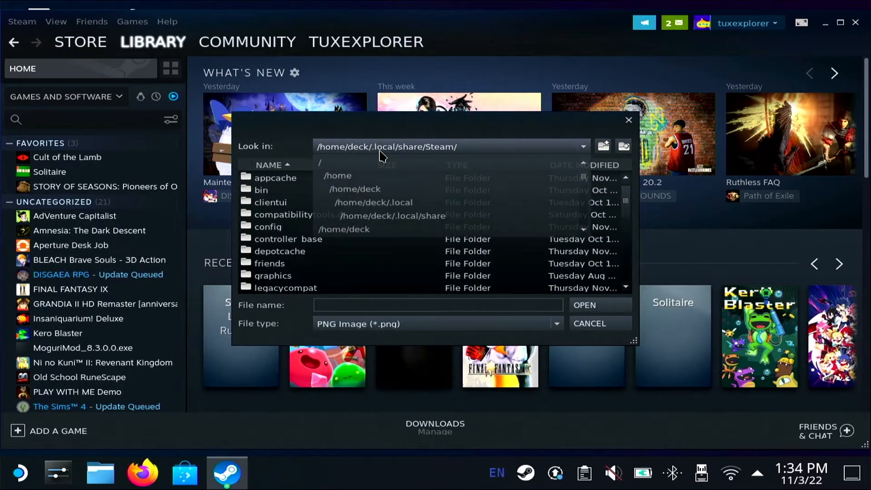
{"action": "left_click", "coordinate": [338, 176]}
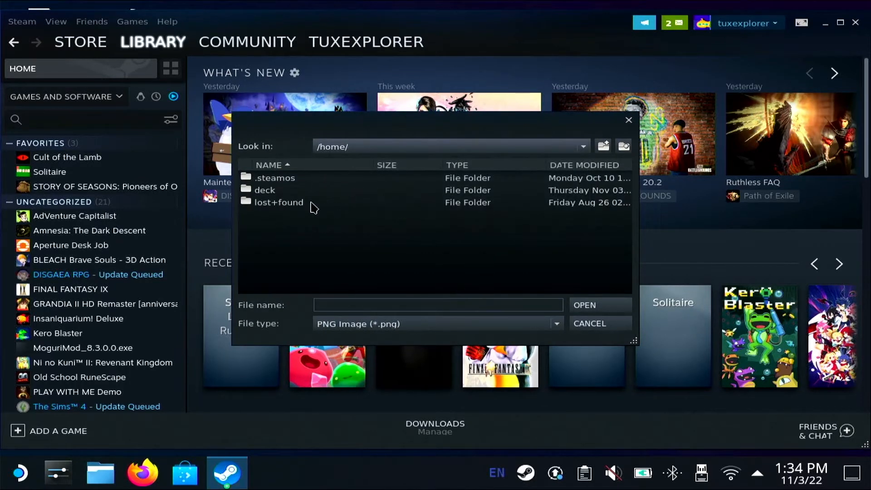
{"action": "left_click", "coordinate": [582, 146]}
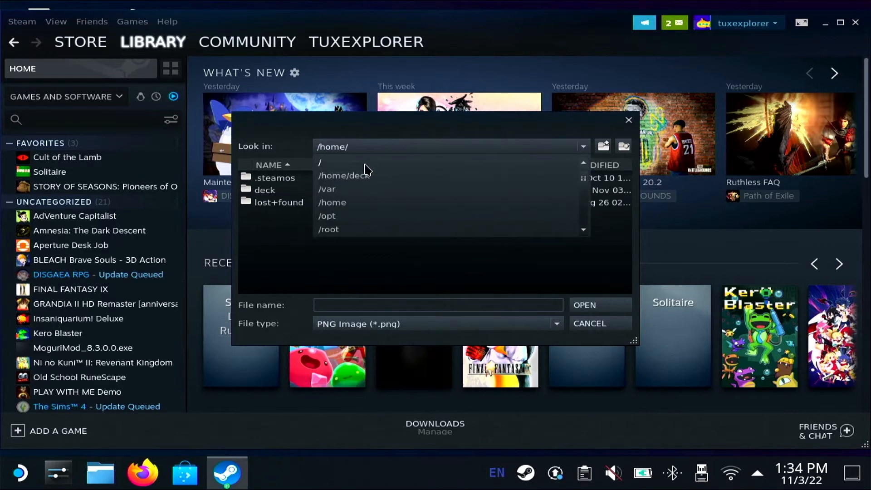
{"action": "left_click", "coordinate": [344, 176]}
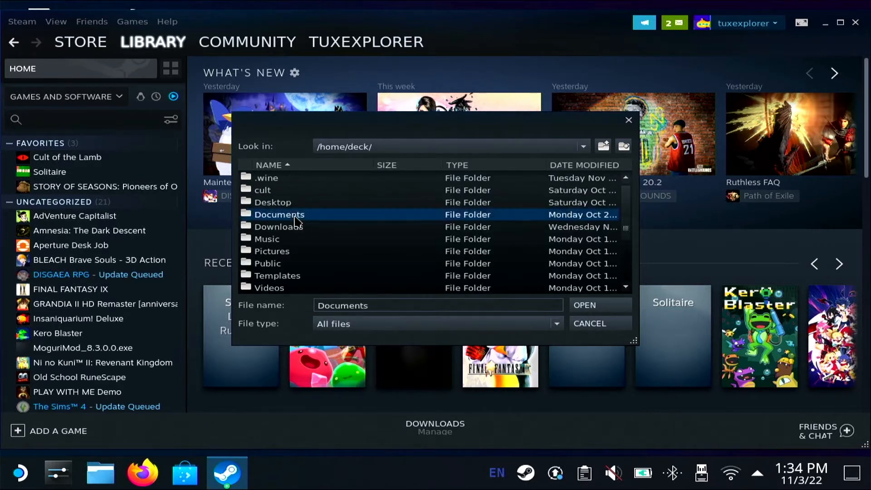
{"action": "double_click", "coordinate": [280, 214]}
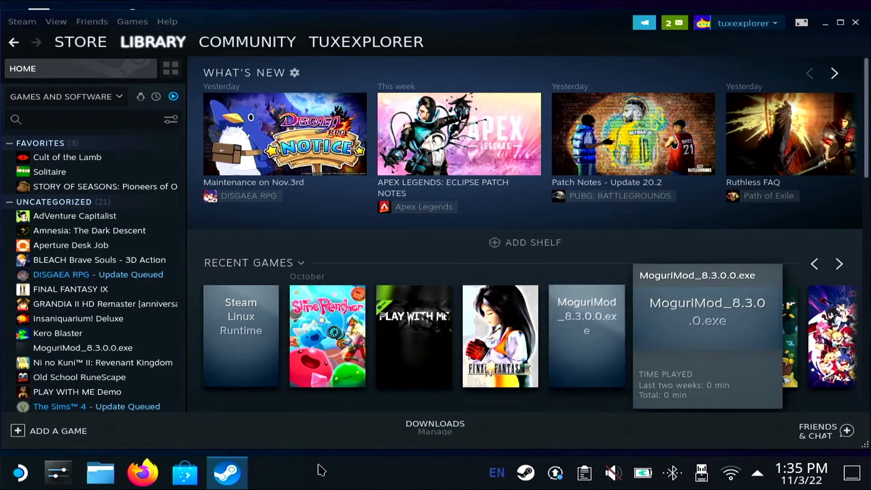
{"action": "mouse_move", "coordinate": [142, 473]}
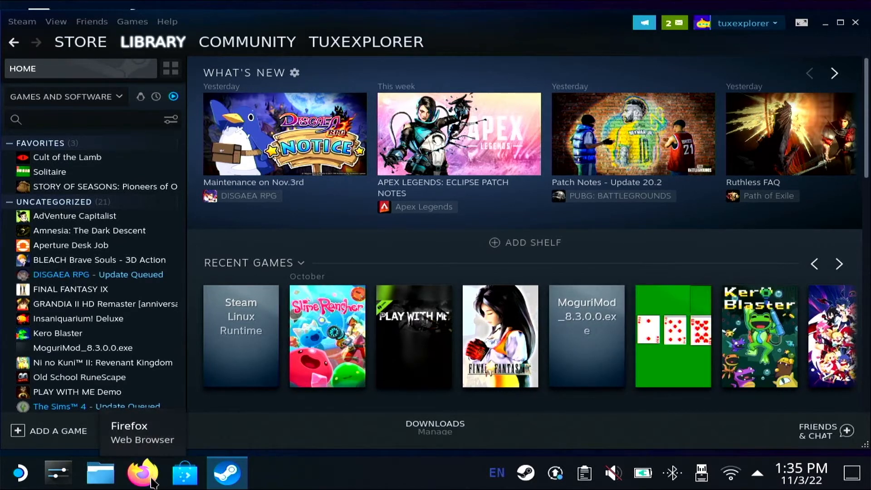
Search 'ffix' images in Firefox and save a Final Fantasy IX picture to Downloads
{"action": "left_click", "coordinate": [142, 473]}
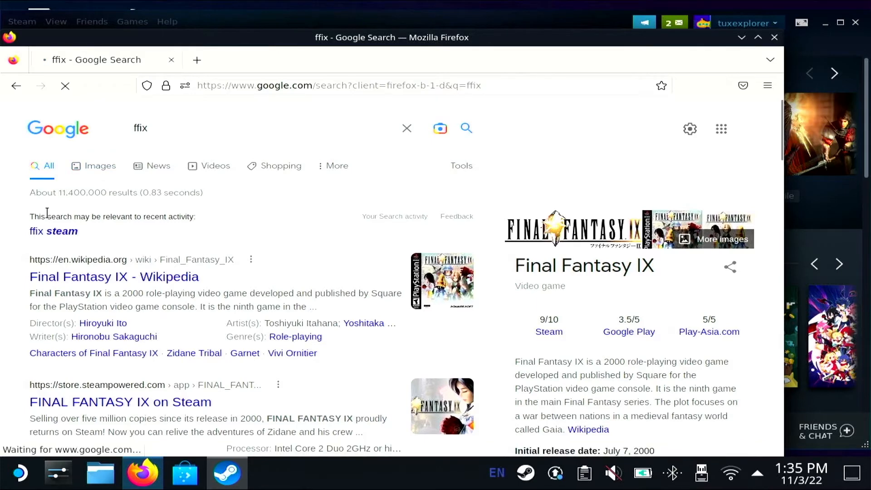
{"action": "left_click", "coordinate": [99, 165]}
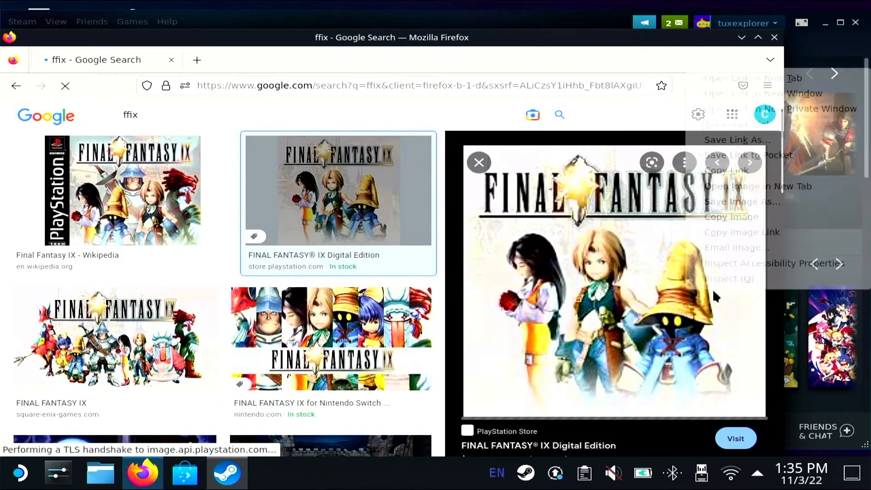
{"action": "left_click", "coordinate": [742, 201]}
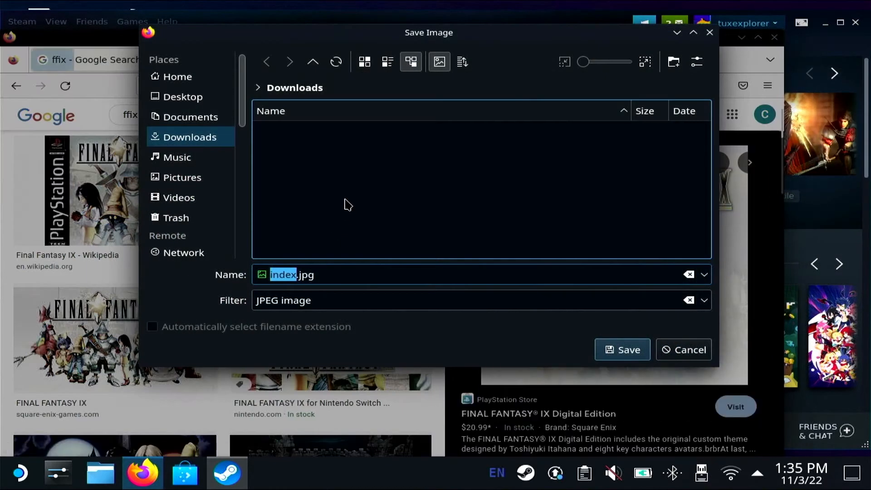
{"action": "left_click", "coordinate": [683, 349]}
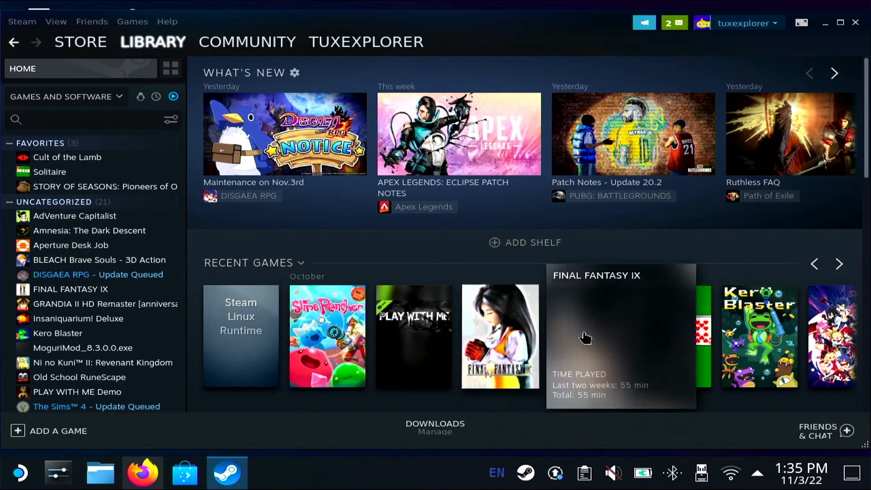
Set MoguriMod's custom artwork from /home/deck/Downloads with file type All files
{"action": "right_click", "coordinate": [585, 337]}
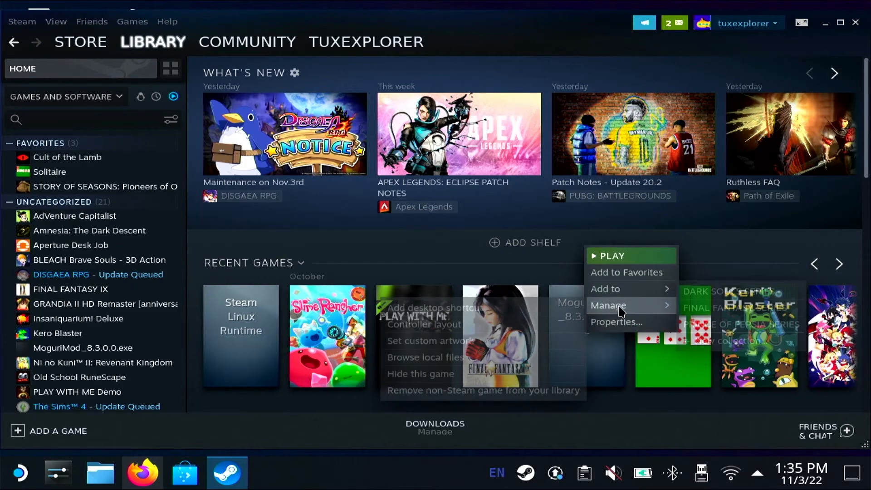
{"action": "left_click", "coordinate": [428, 341]}
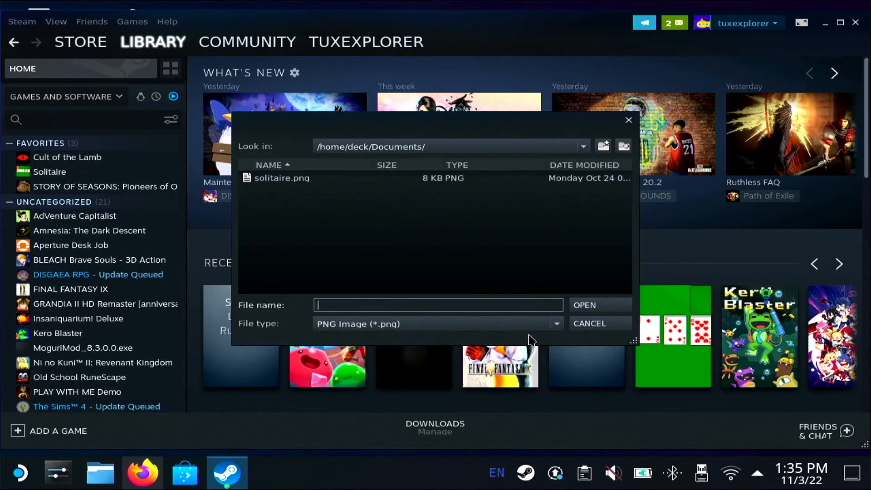
{"action": "left_click", "coordinate": [583, 146]}
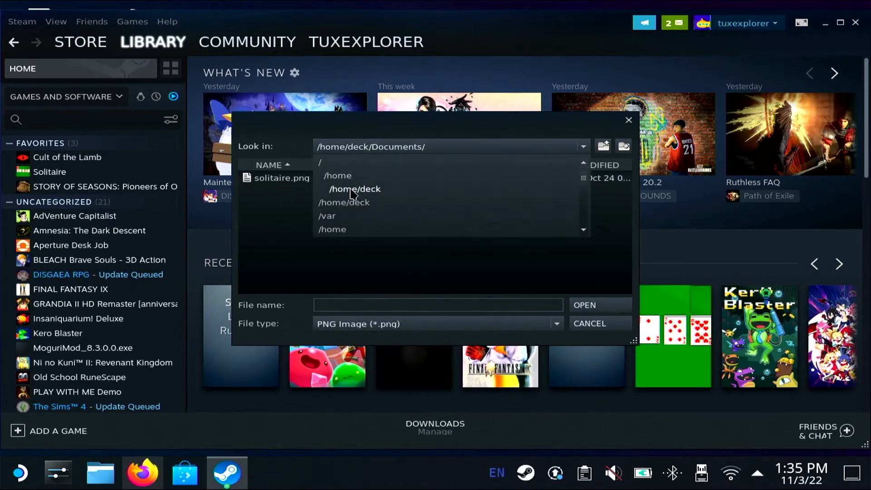
{"action": "left_click", "coordinate": [354, 189]}
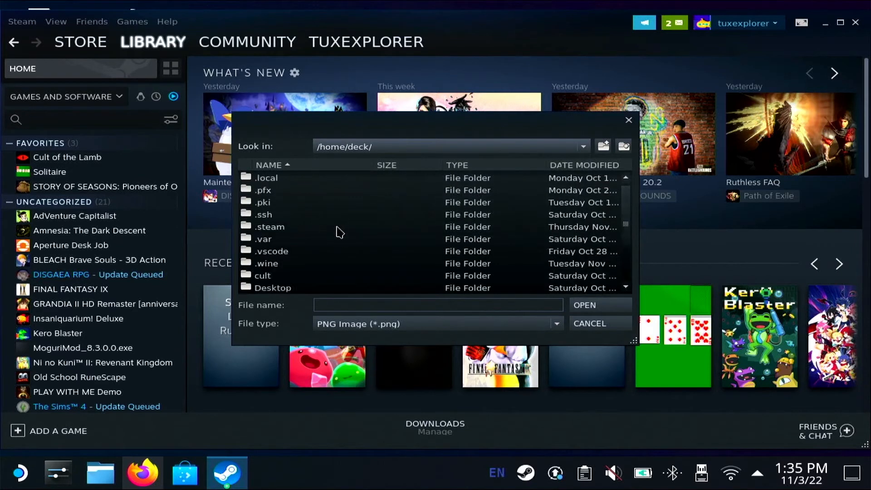
{"action": "double_click", "coordinate": [273, 287]}
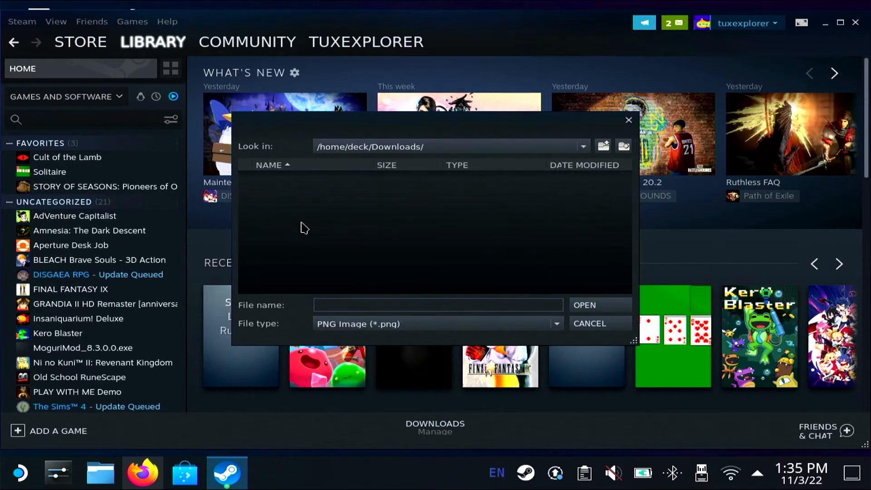
{"action": "left_click", "coordinate": [554, 323]}
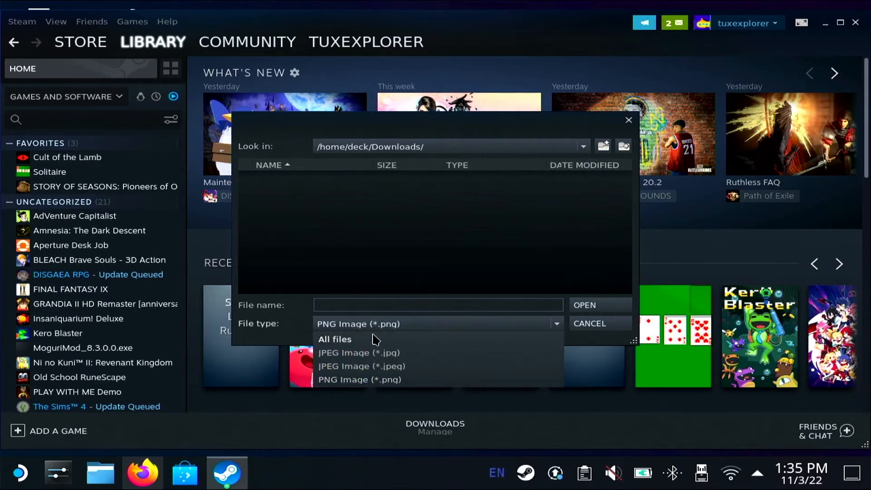
{"action": "left_click", "coordinate": [589, 323]}
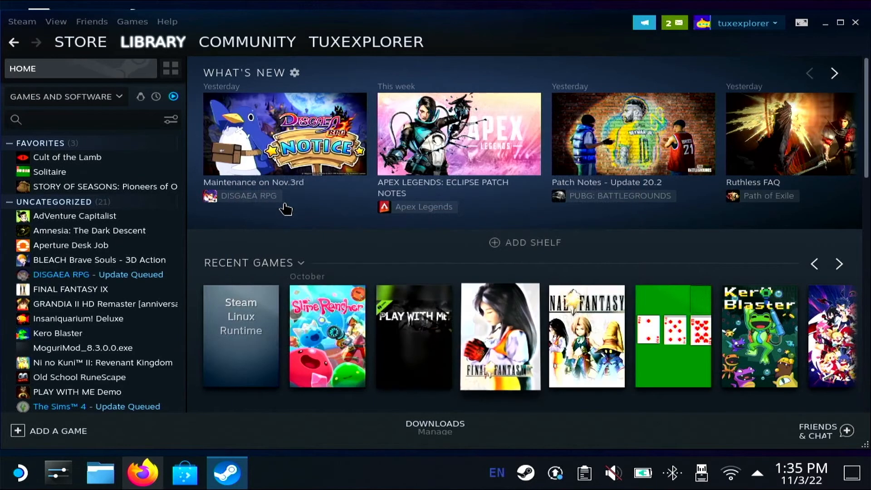
Go to Discord's library page and bring up its shortcut properties
{"action": "scroll", "scroll_direction": "down", "scroll_amount": 3}
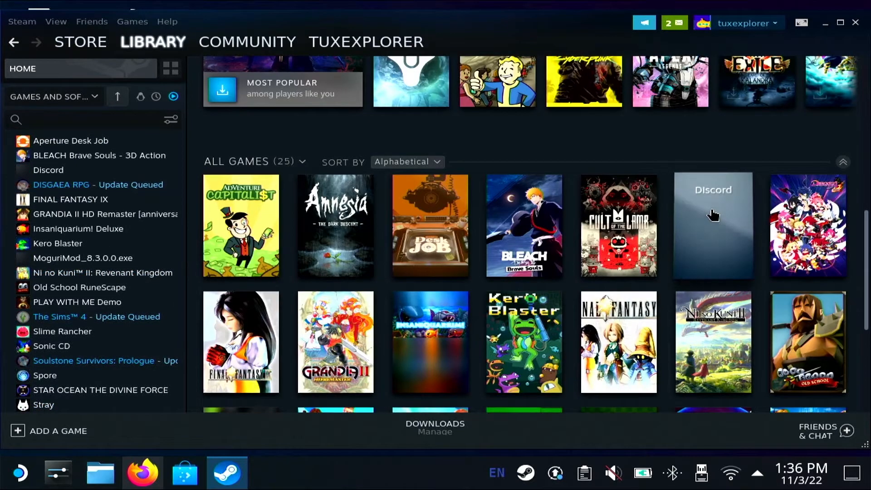
{"action": "left_click", "coordinate": [713, 226]}
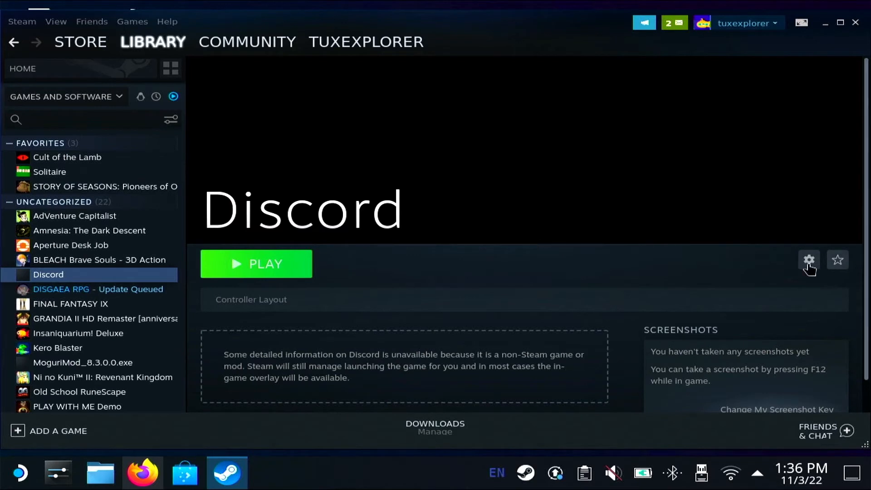
{"action": "left_click", "coordinate": [809, 260]}
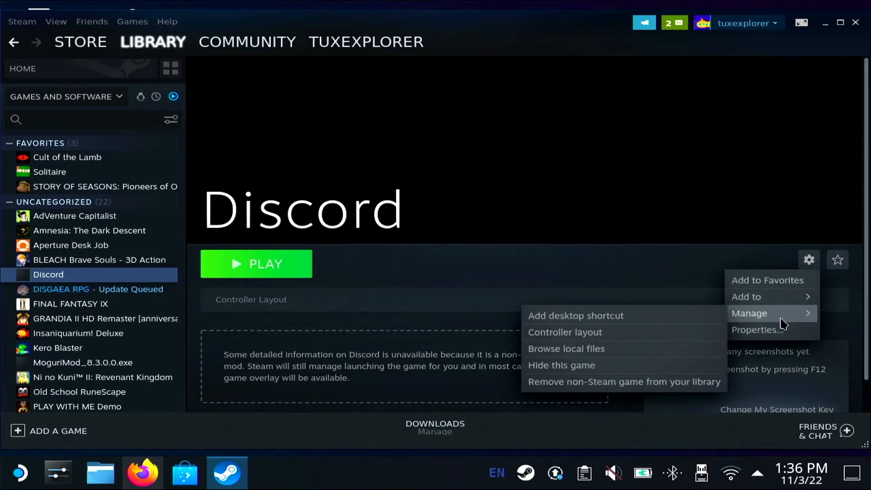
{"action": "mouse_move", "coordinate": [564, 332]}
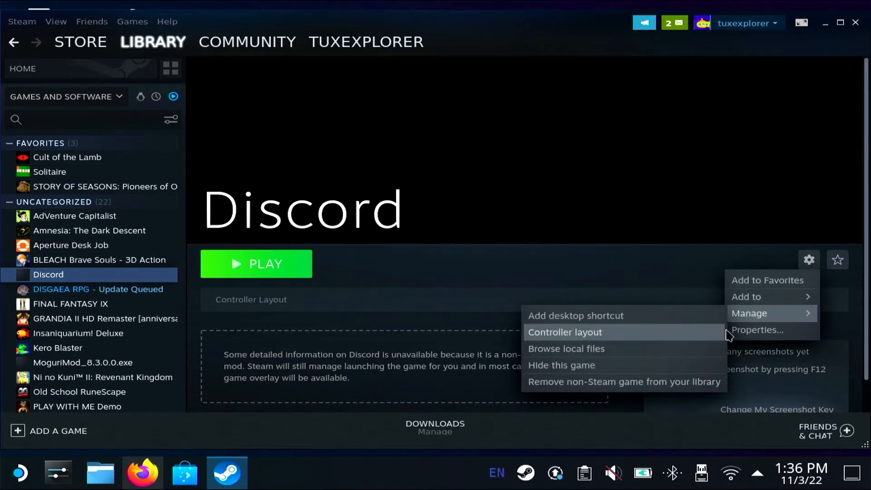
{"action": "left_click", "coordinate": [757, 330]}
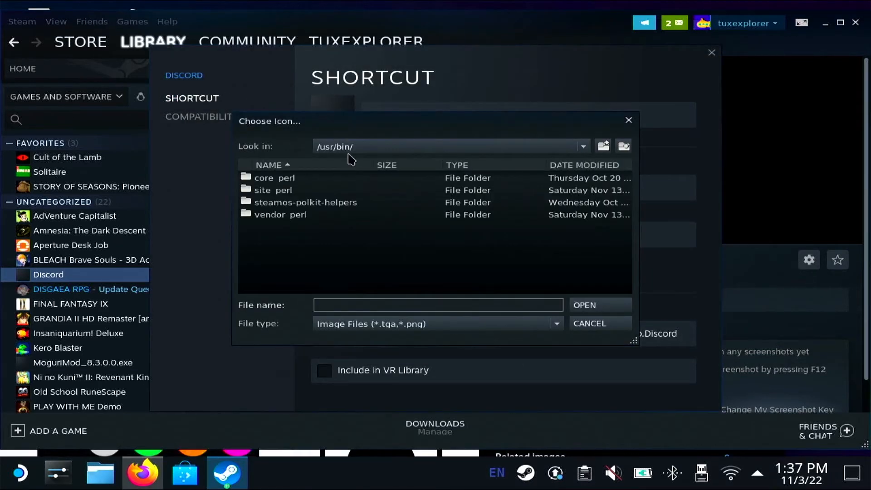
Choose discord.jpg from /home/deck/Downloads as Discord's icon and close its properties
{"action": "left_click", "coordinate": [582, 146]}
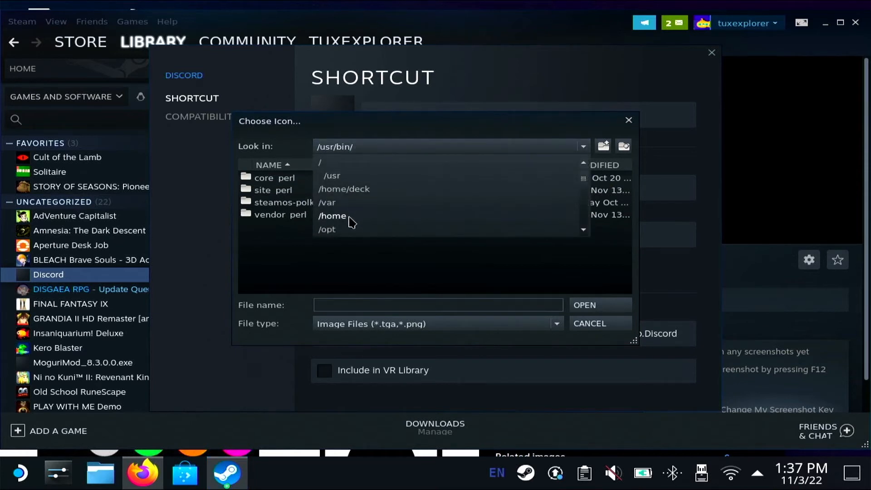
{"action": "left_click", "coordinate": [345, 189]}
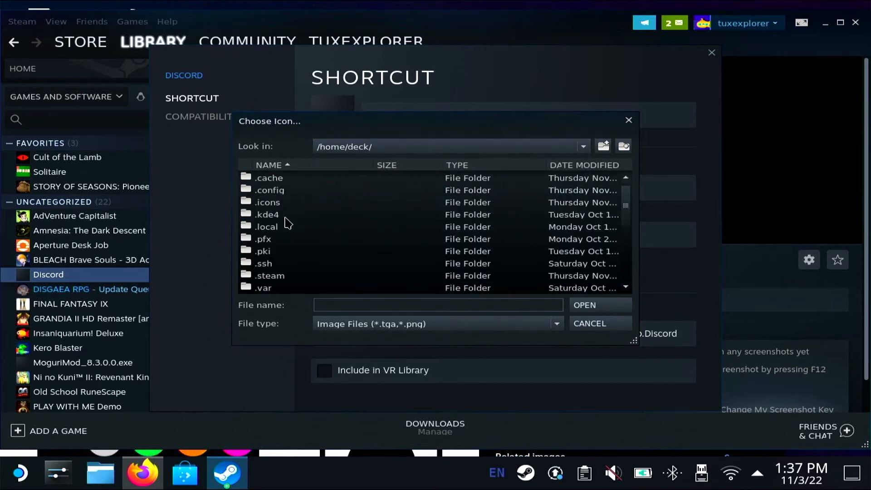
{"action": "scroll", "scroll_direction": "down", "scroll_amount": 3}
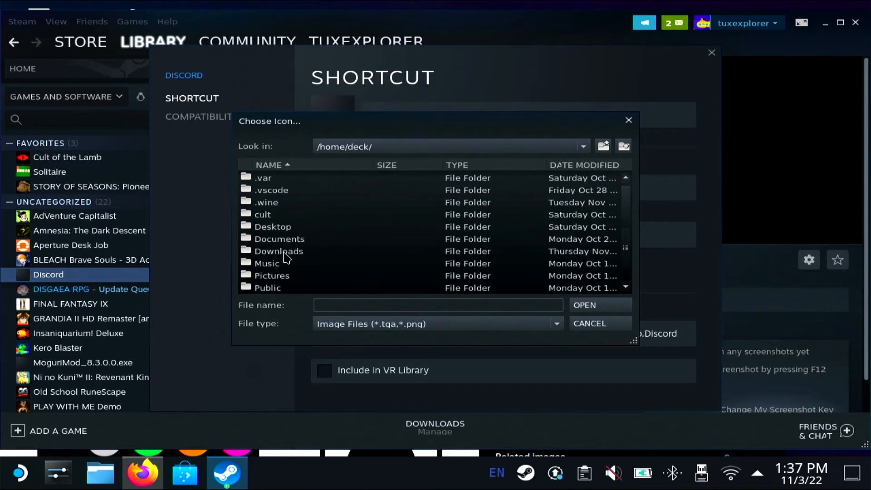
{"action": "double_click", "coordinate": [278, 251]}
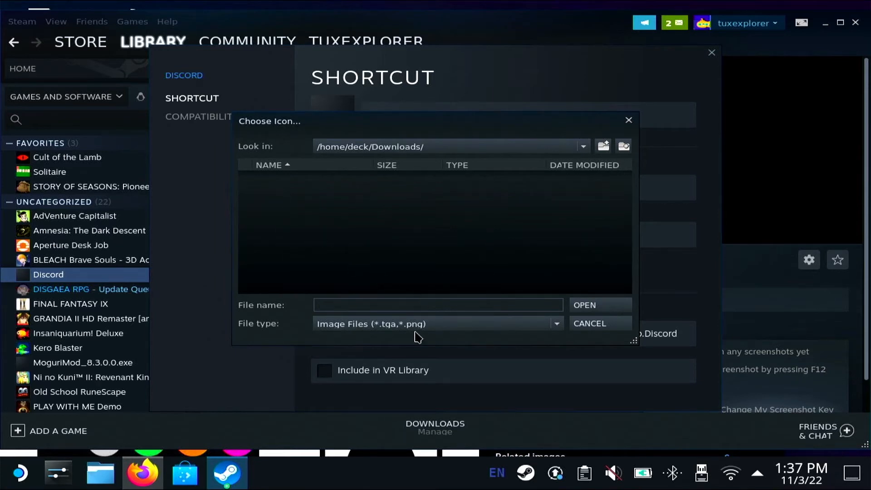
{"action": "left_click", "coordinate": [438, 323]}
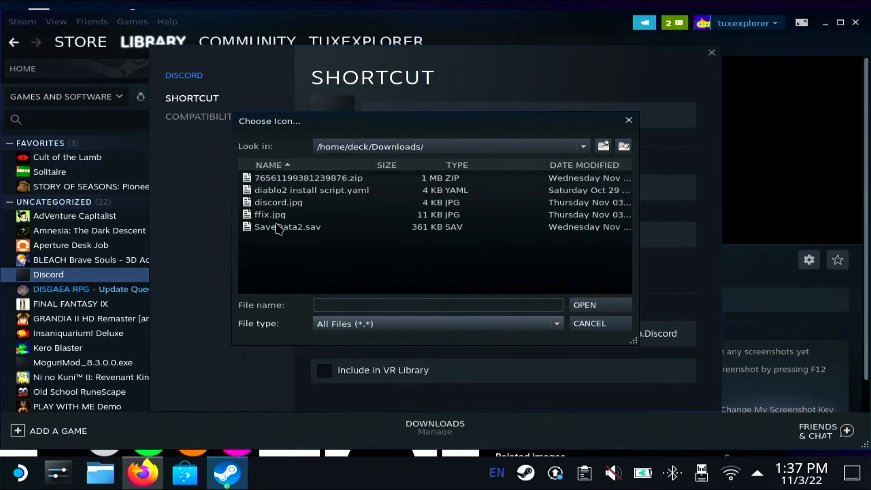
{"action": "left_click", "coordinate": [589, 323]}
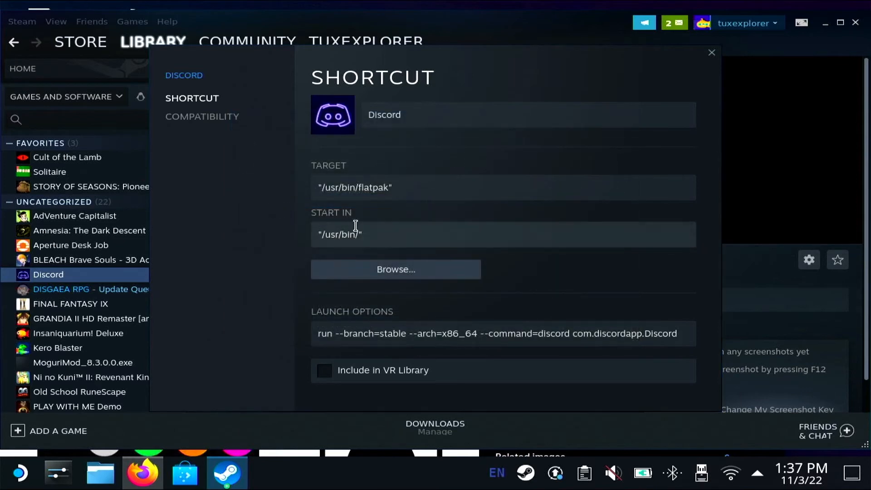
{"action": "mouse_move", "coordinate": [671, 80]}
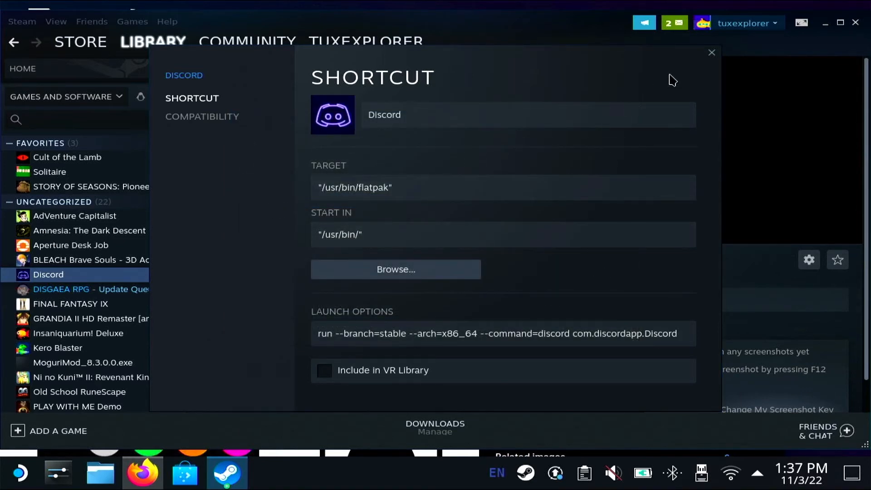
{"action": "left_click", "coordinate": [713, 53]}
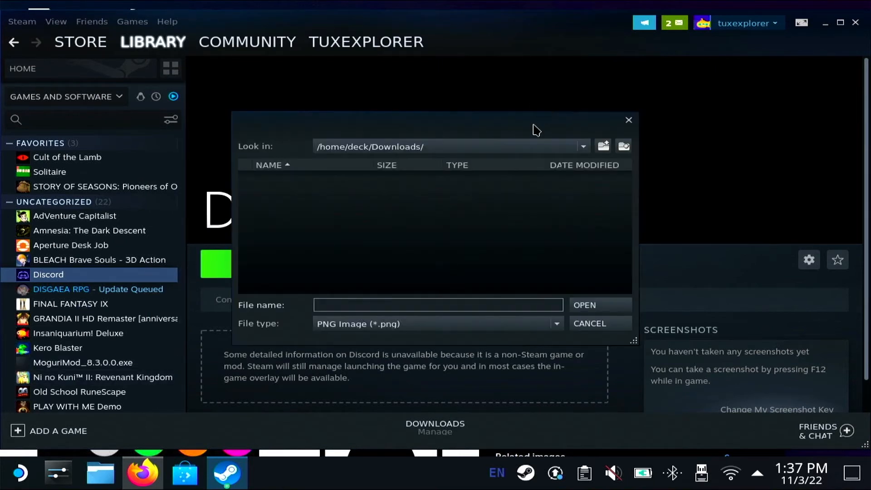
Pick discord.jpg (All files) as Discord's background artwork and return to library home
{"action": "left_click", "coordinate": [556, 323]}
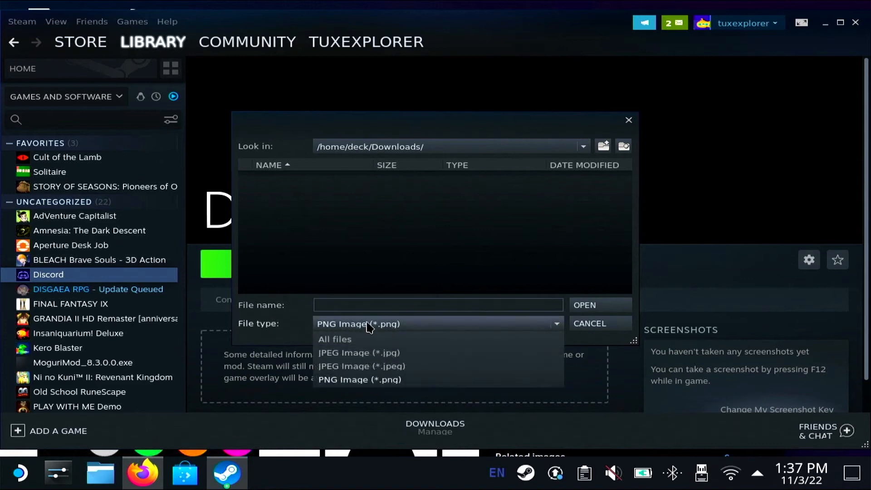
{"action": "left_click", "coordinate": [335, 338]}
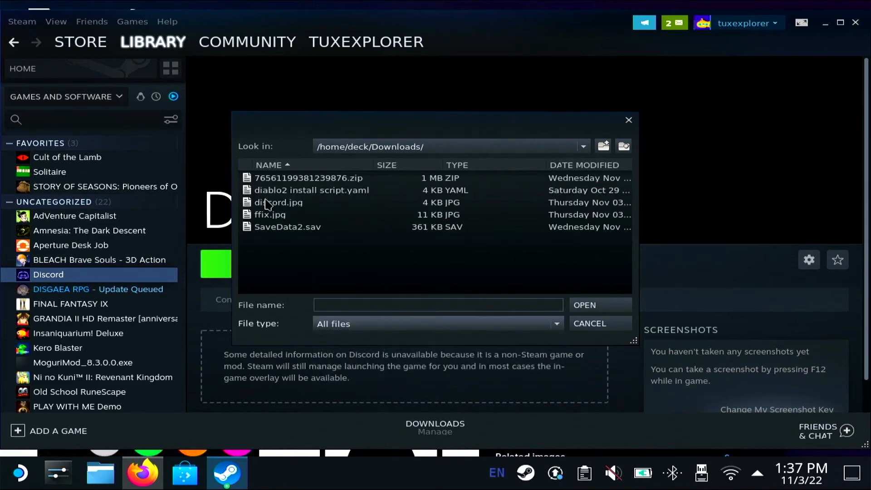
{"action": "left_click", "coordinate": [588, 323]}
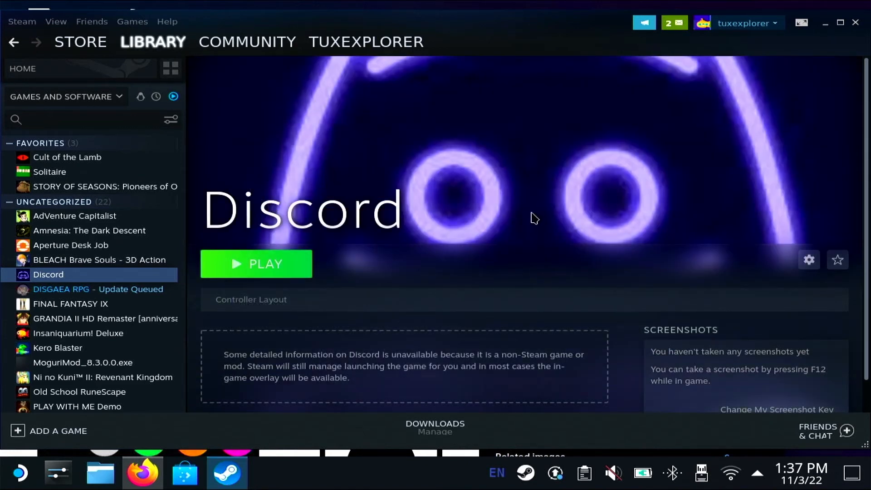
{"action": "mouse_move", "coordinate": [126, 59]}
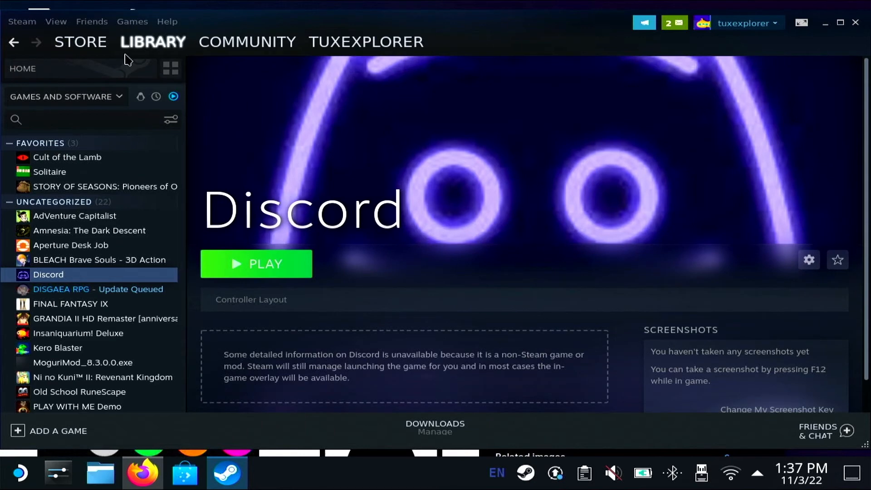
{"action": "left_click", "coordinate": [154, 41]}
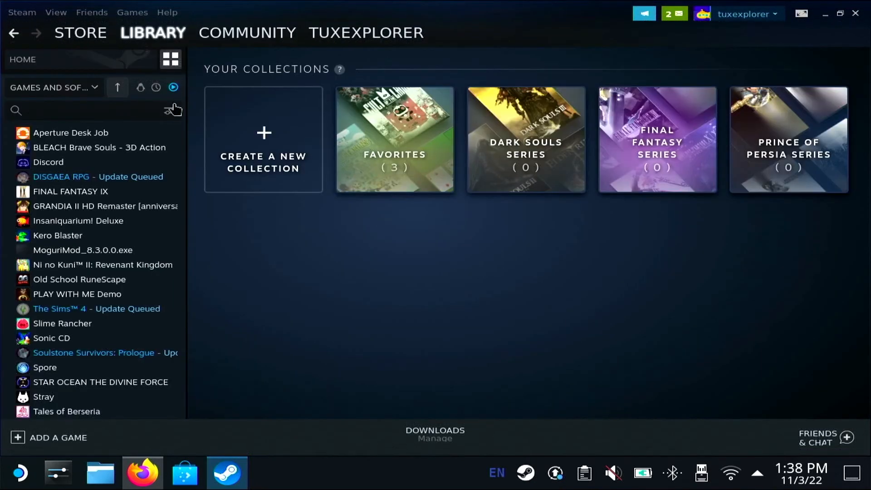
Start custom artwork for Discord's library tile and show all file types in Downloads
{"action": "left_click", "coordinate": [170, 59]}
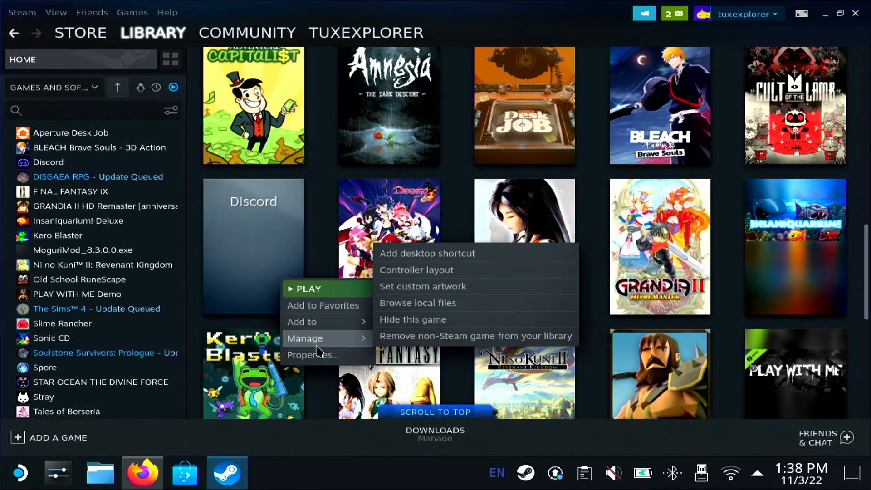
{"action": "mouse_move", "coordinate": [412, 319]}
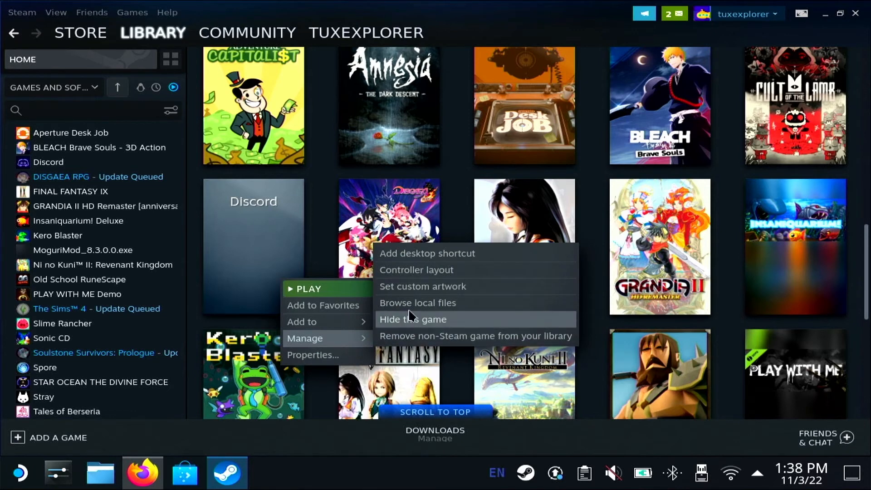
{"action": "left_click", "coordinate": [422, 286]}
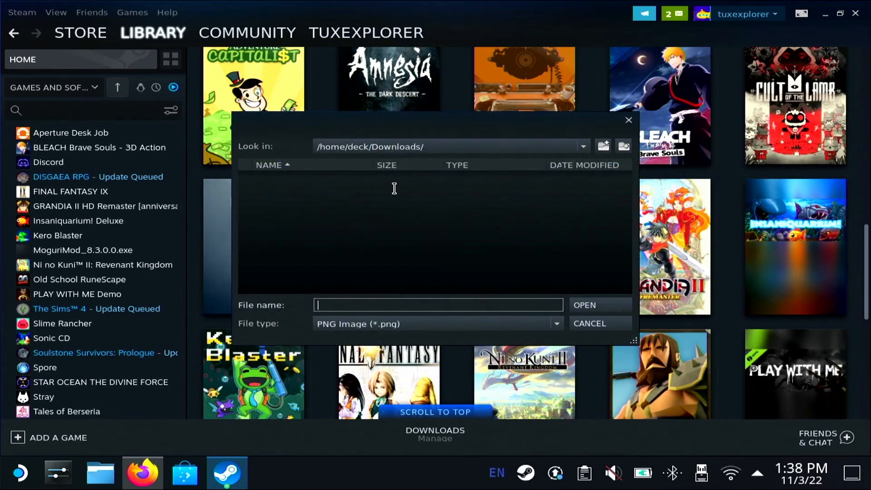
{"action": "left_click", "coordinate": [555, 323]}
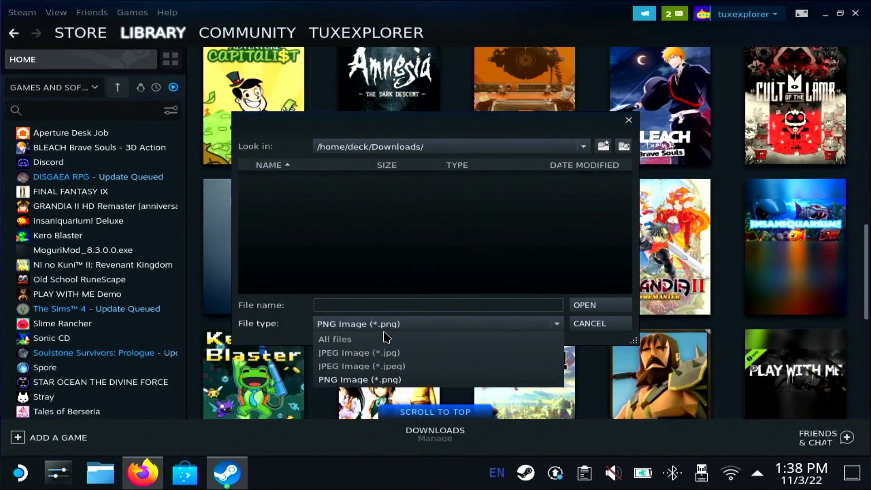
{"action": "left_click", "coordinate": [335, 339]}
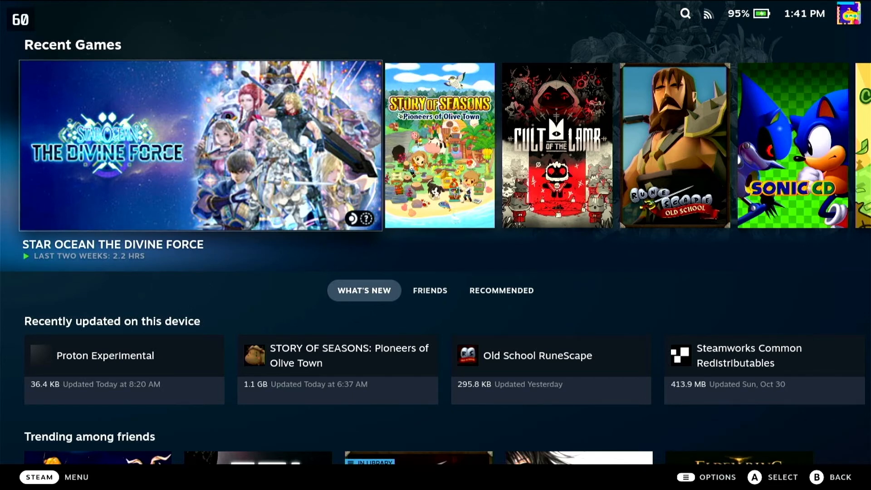
From the Game Mode menu, go to Library and switch to the Non-Steam tab
{"action": "left_click", "coordinate": [39, 476]}
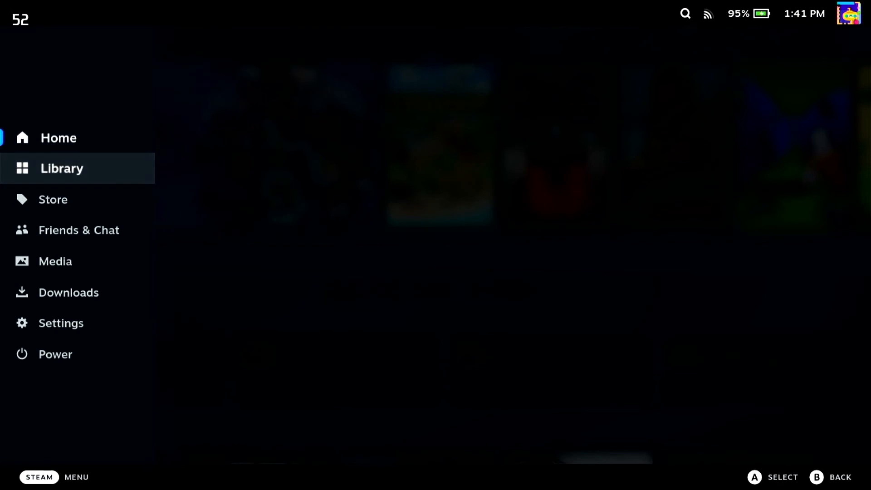
{"action": "left_click", "coordinate": [62, 168]}
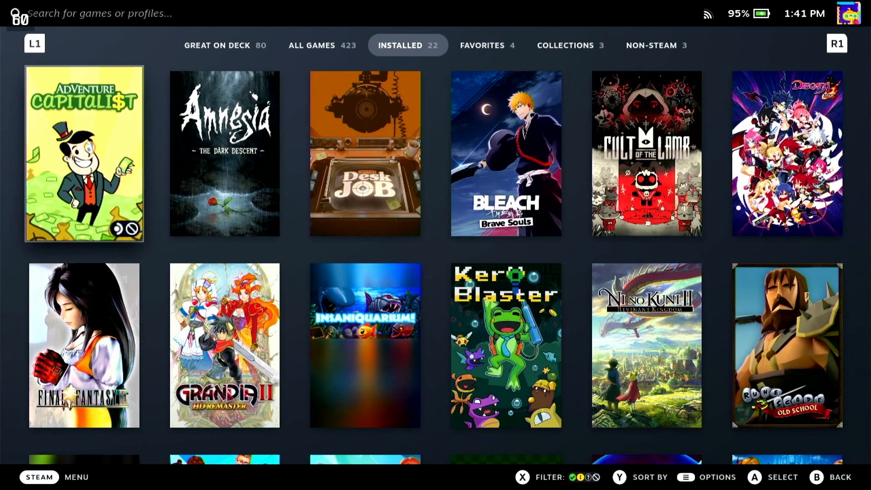
{"action": "scroll", "scroll_direction": "down", "scroll_amount": 3}
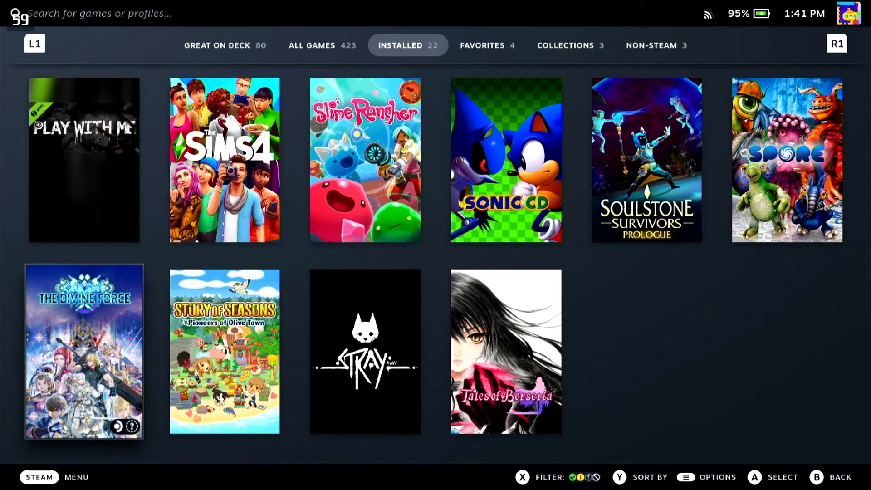
{"action": "left_click", "coordinate": [565, 45]}
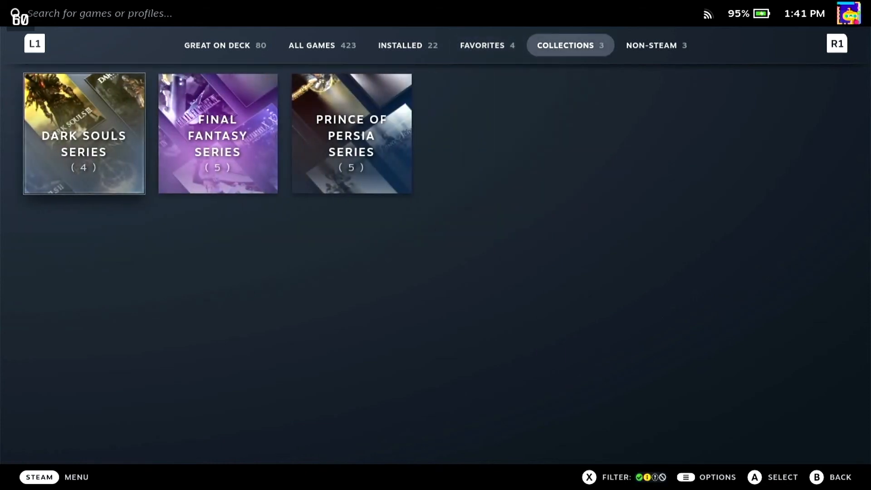
{"action": "left_click", "coordinate": [655, 45]}
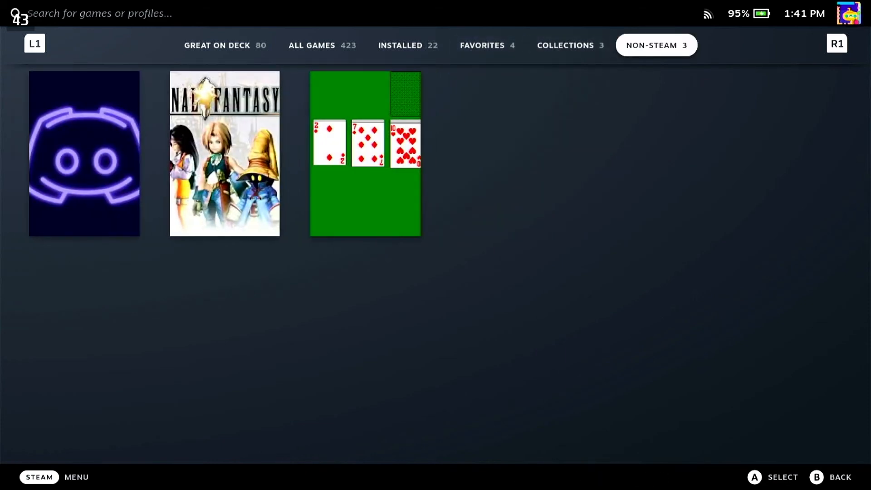